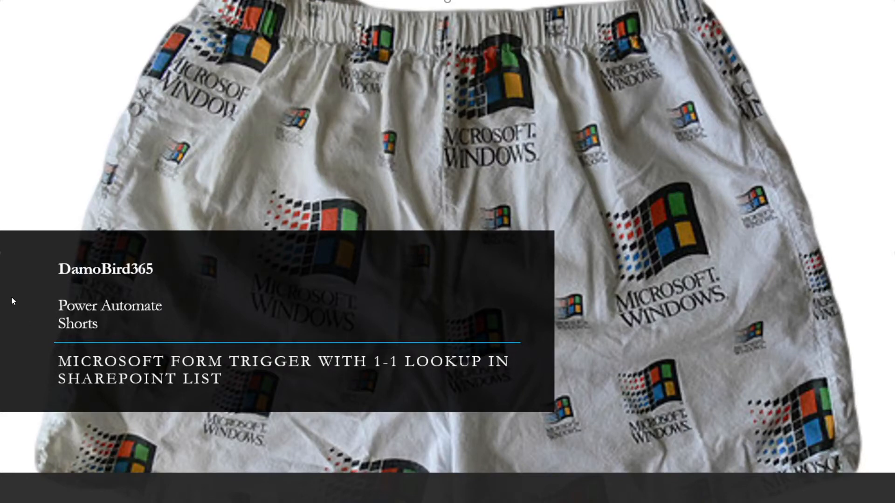
{"action": "mouse_move", "coordinate": [245, 253]}
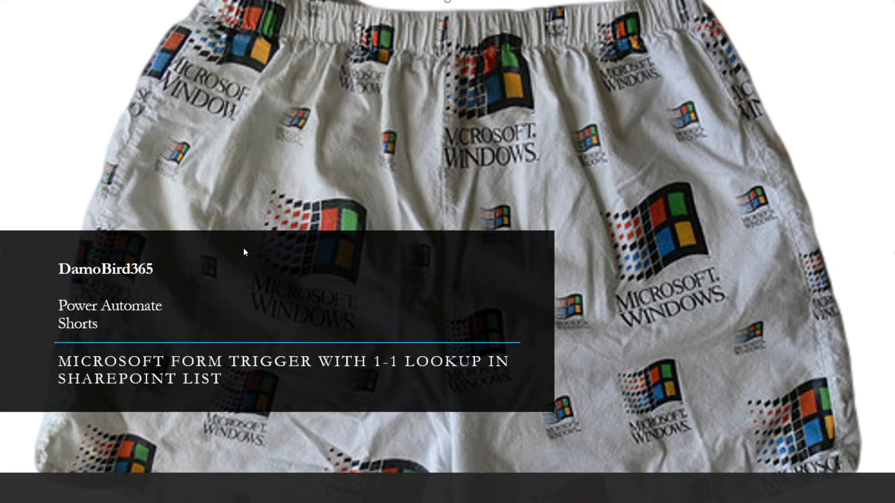
{"action": "mouse_move", "coordinate": [291, 323]}
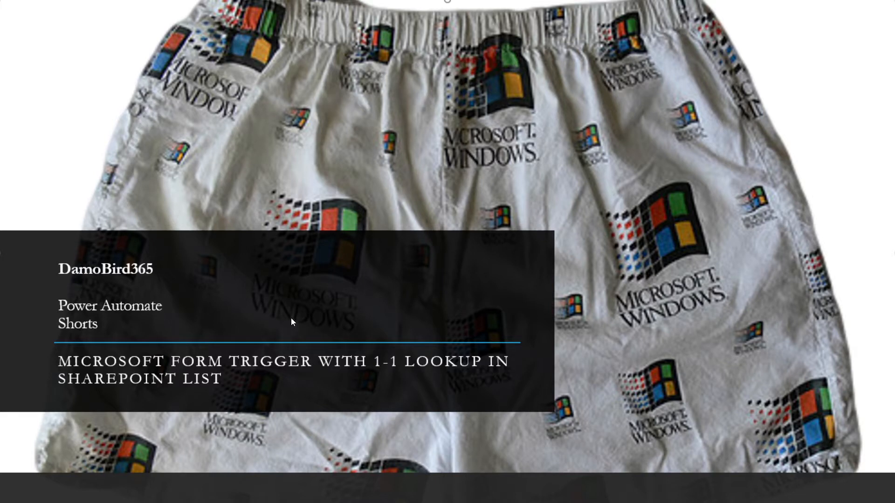
{"action": "mouse_move", "coordinate": [303, 311]}
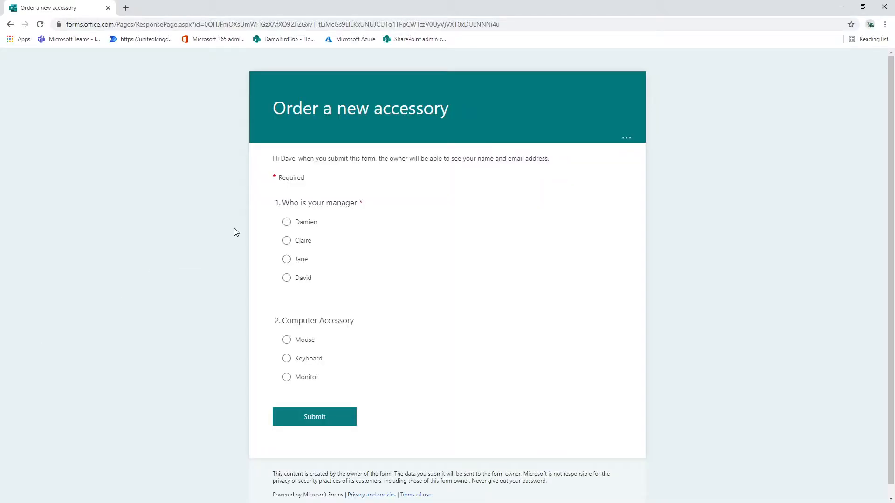
{"action": "mouse_move", "coordinate": [280, 288]}
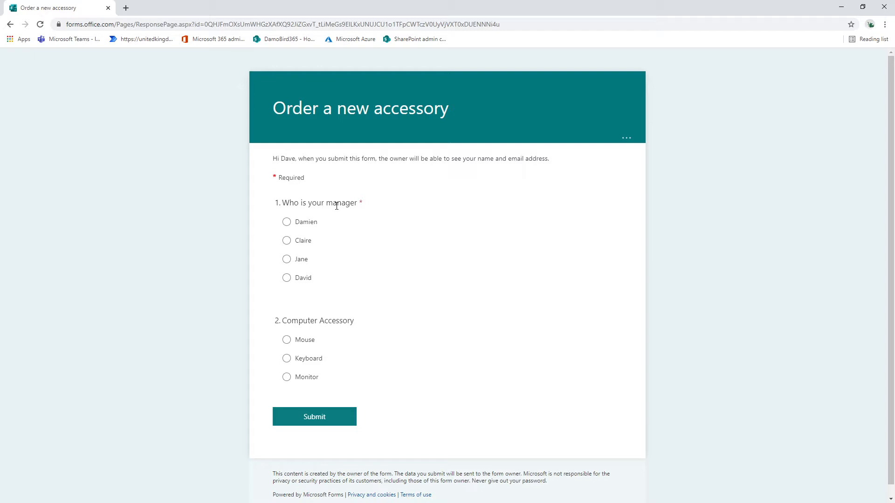
{"action": "mouse_move", "coordinate": [276, 191]}
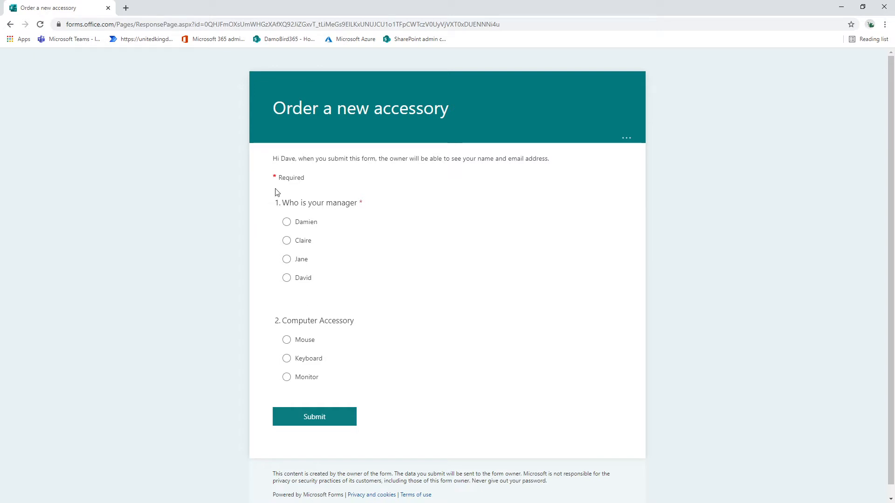
{"action": "mouse_move", "coordinate": [306, 318]}
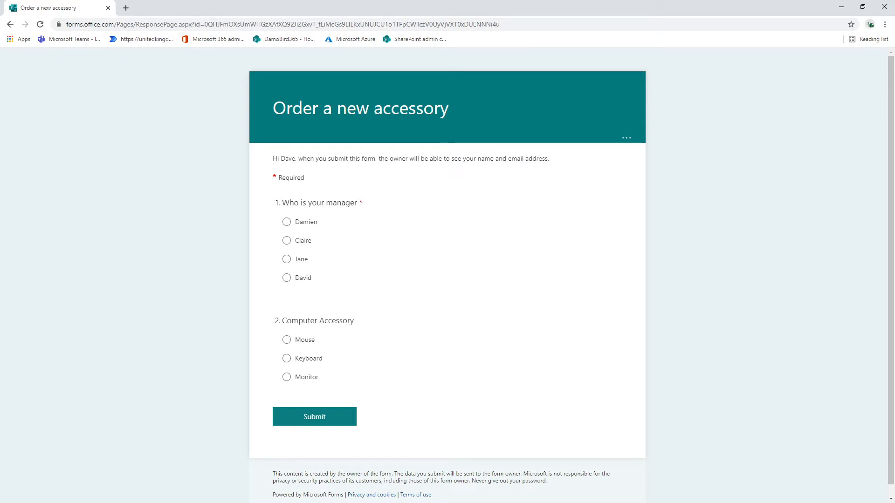
- Review the Manager List emails, confirm the Outlook inbox is empty, and return to the flow
{"action": "left_click", "coordinate": [168, 8]}
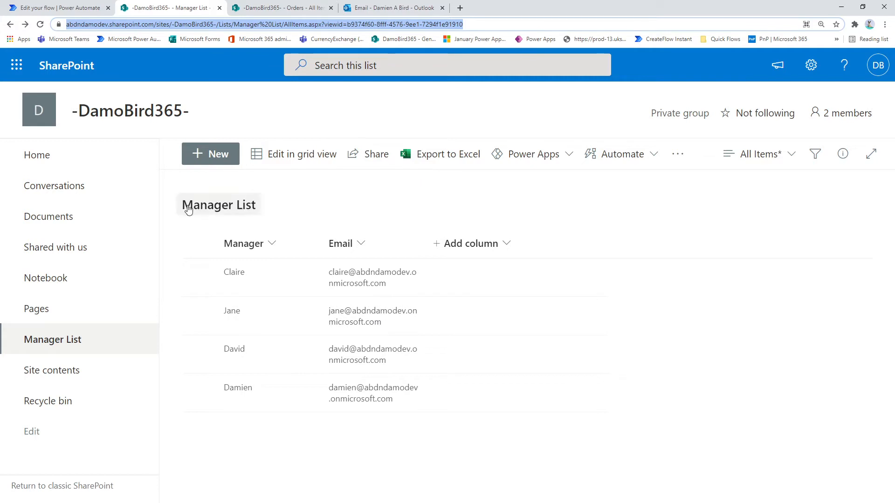
{"action": "mouse_move", "coordinate": [198, 243]}
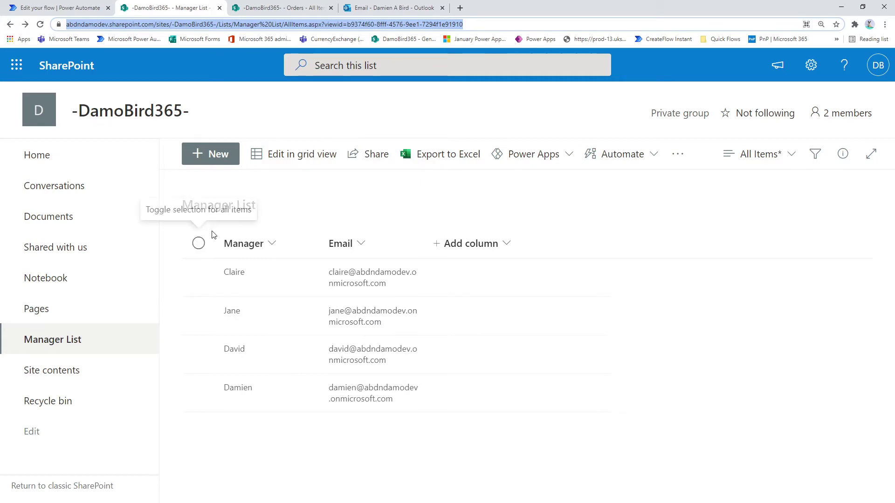
{"action": "mouse_move", "coordinate": [234, 278]}
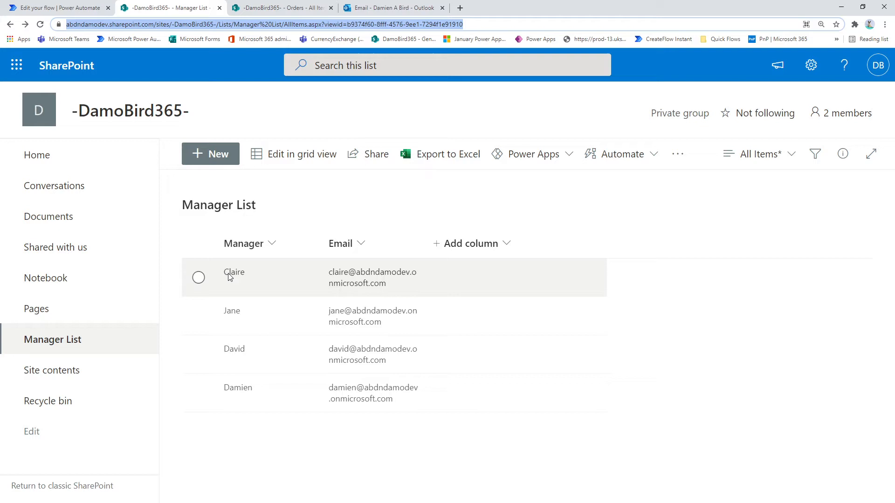
{"action": "mouse_move", "coordinate": [366, 279]}
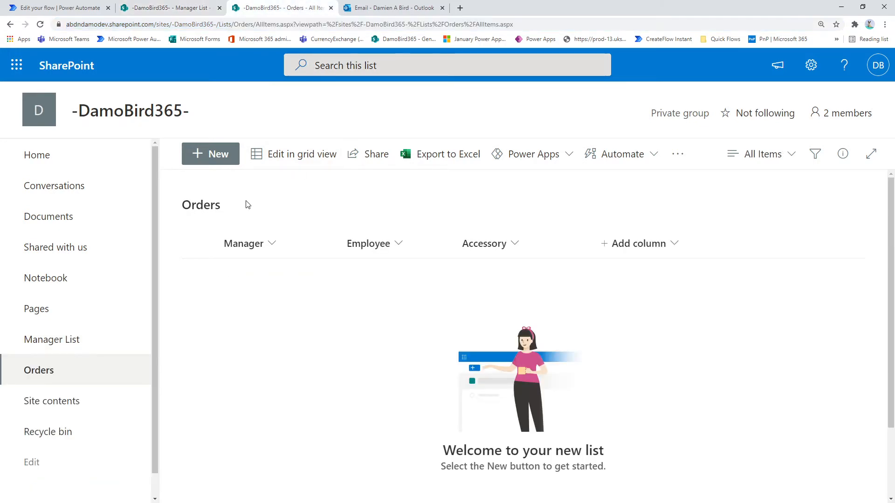
{"action": "mouse_move", "coordinate": [688, 209]}
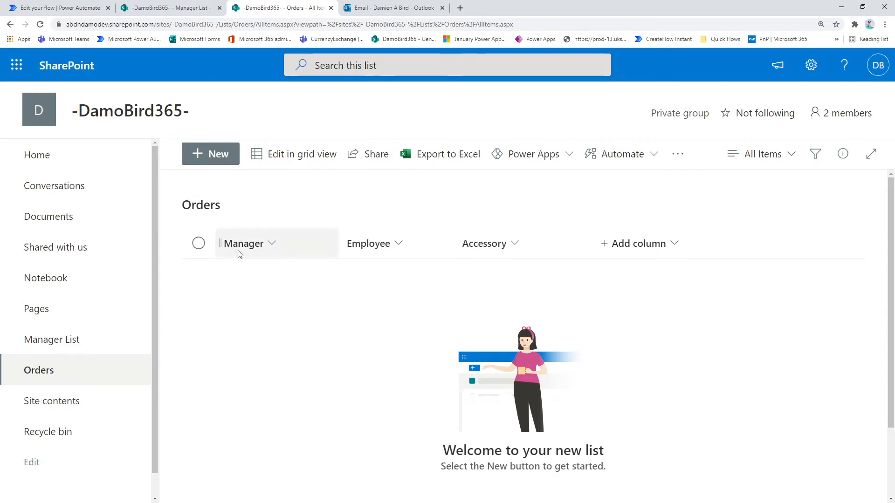
{"action": "mouse_move", "coordinate": [253, 251]}
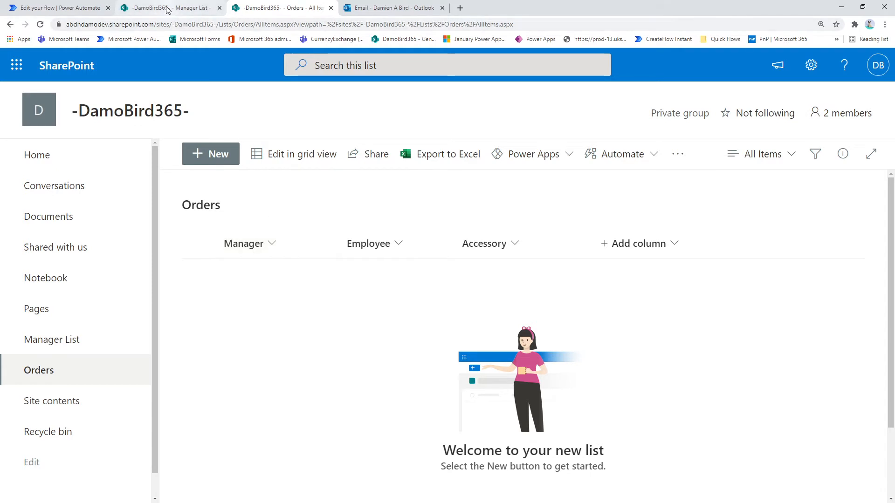
{"action": "mouse_move", "coordinate": [168, 8]}
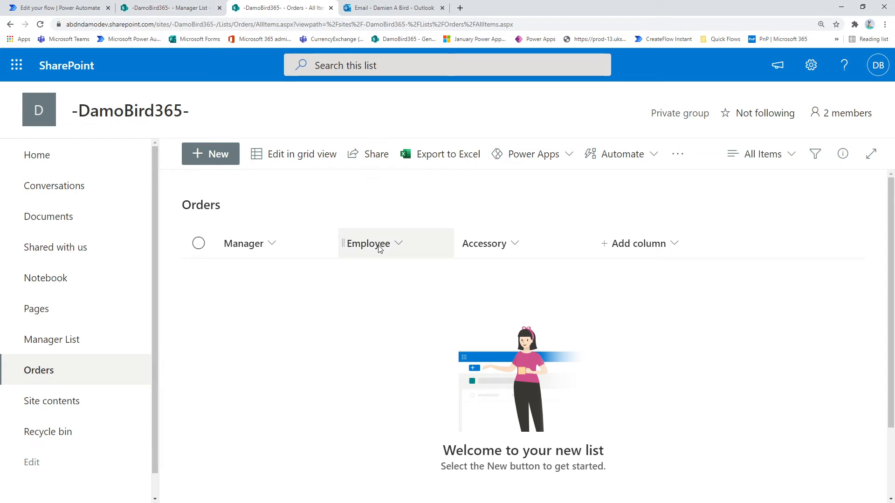
{"action": "mouse_move", "coordinate": [476, 253]}
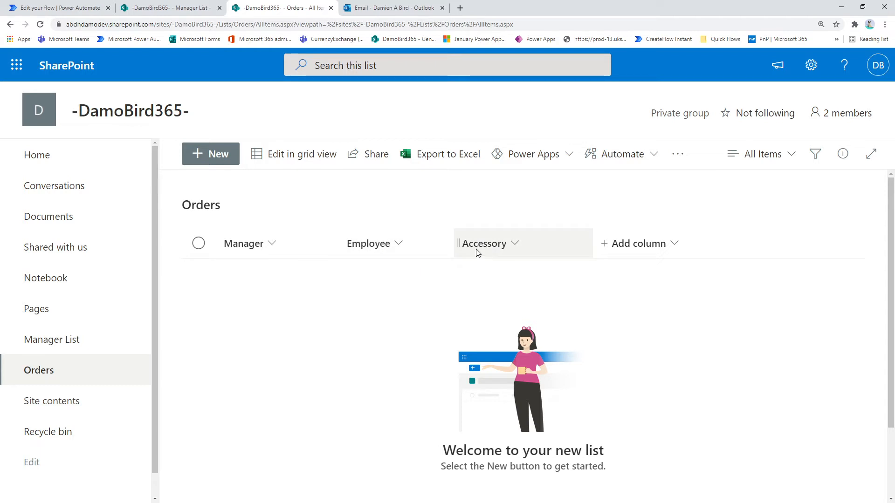
{"action": "mouse_move", "coordinate": [377, 9]}
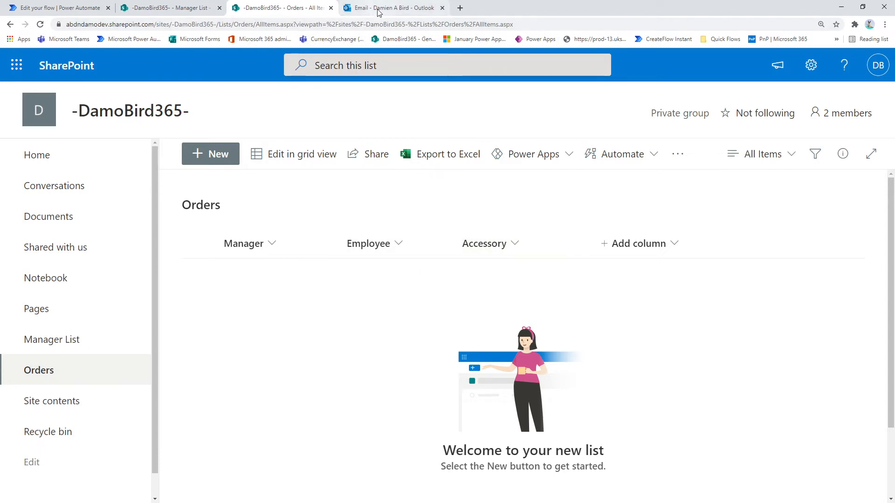
{"action": "left_click", "coordinate": [392, 8]}
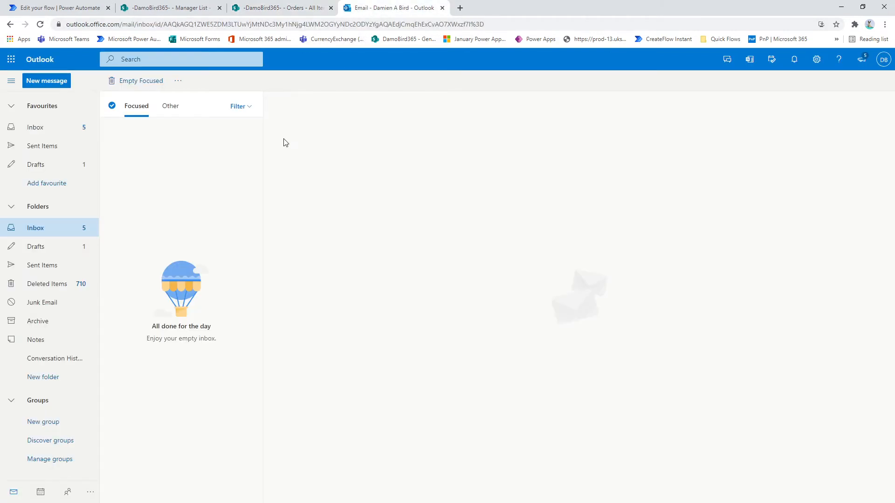
{"action": "mouse_move", "coordinate": [179, 170]}
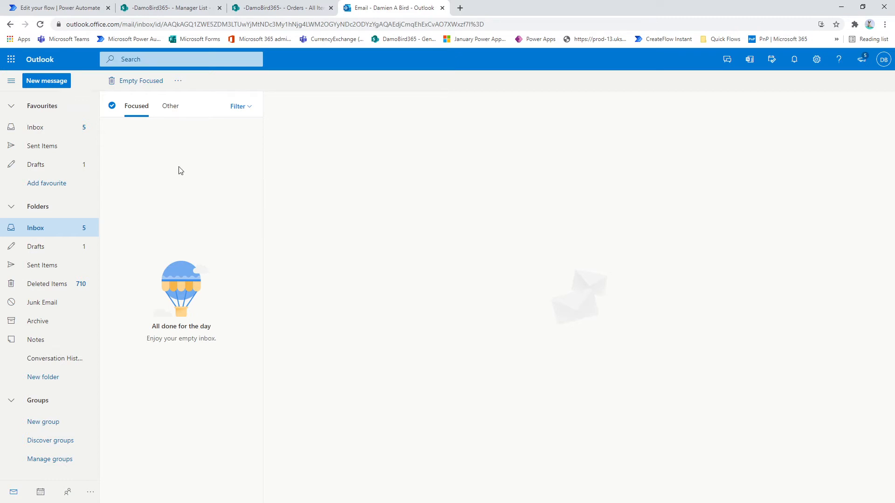
{"action": "left_click", "coordinate": [57, 8]}
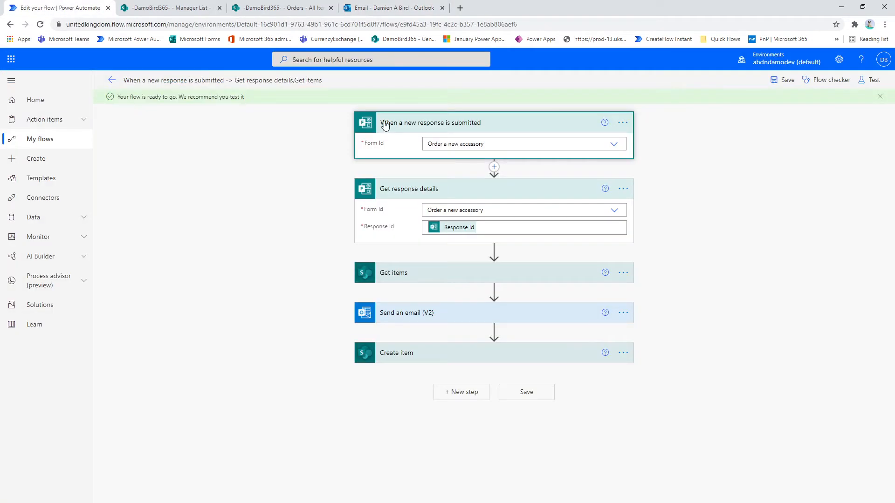
{"action": "mouse_move", "coordinate": [384, 141]}
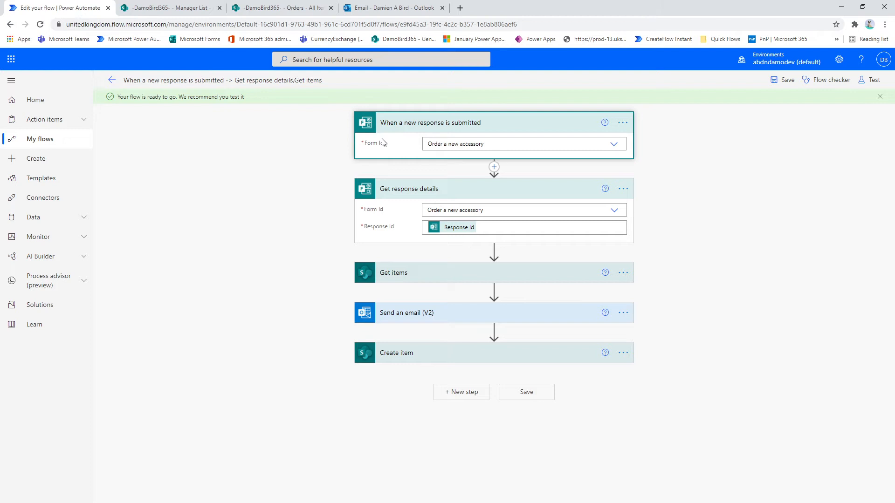
{"action": "mouse_move", "coordinate": [389, 150]}
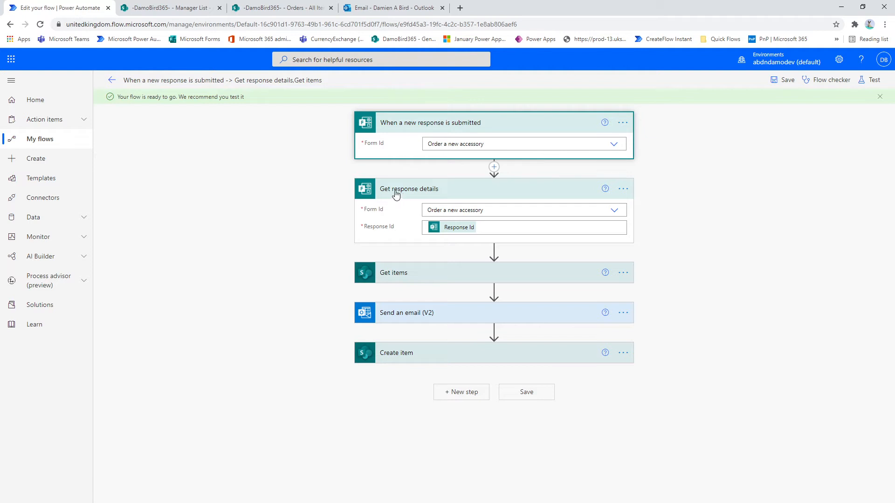
{"action": "mouse_move", "coordinate": [397, 207]}
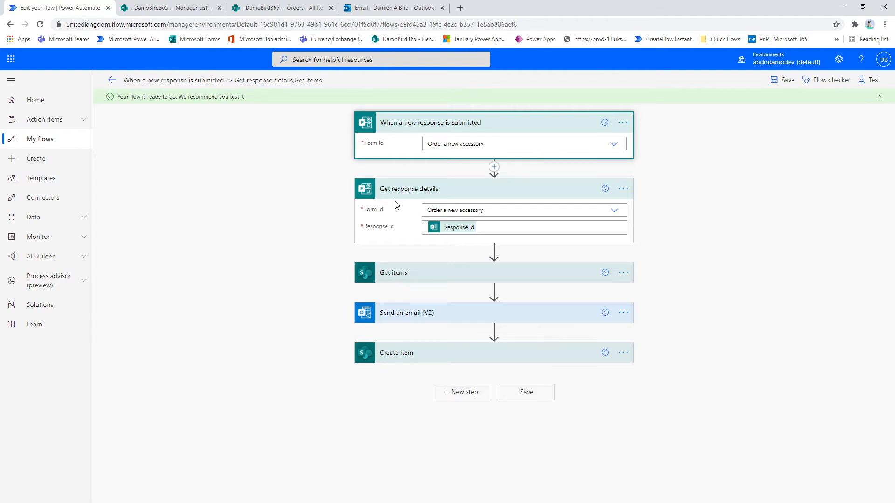
{"action": "mouse_move", "coordinate": [415, 125]}
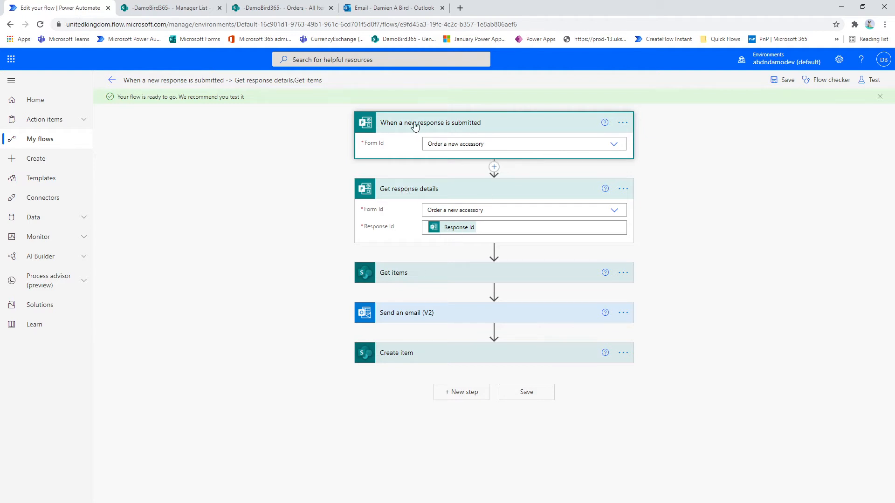
{"action": "mouse_move", "coordinate": [440, 124]}
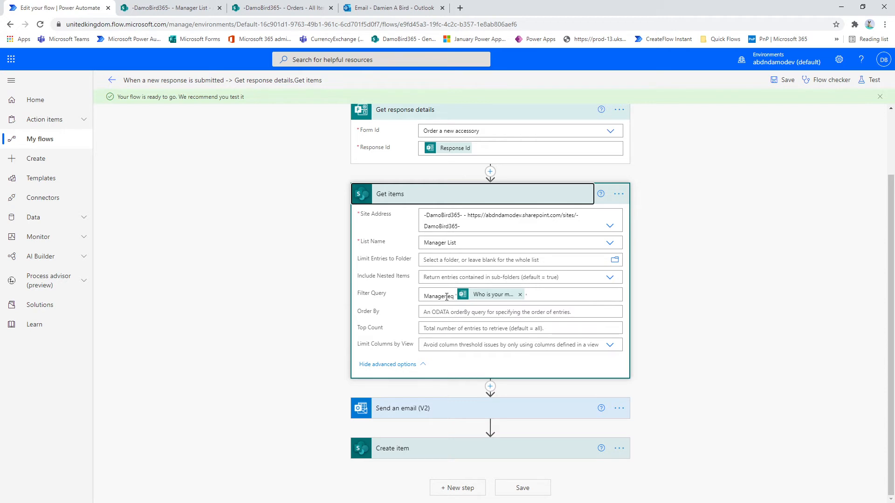
{"action": "mouse_move", "coordinate": [449, 295]}
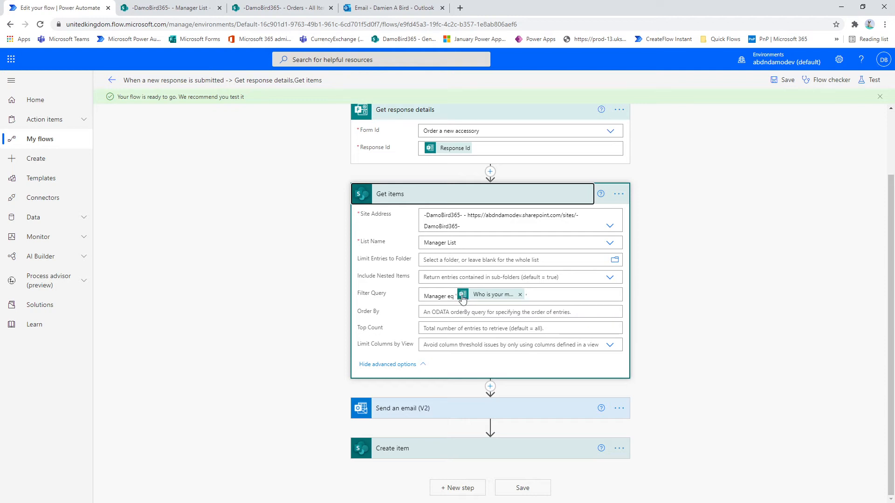
{"action": "mouse_move", "coordinate": [491, 295]}
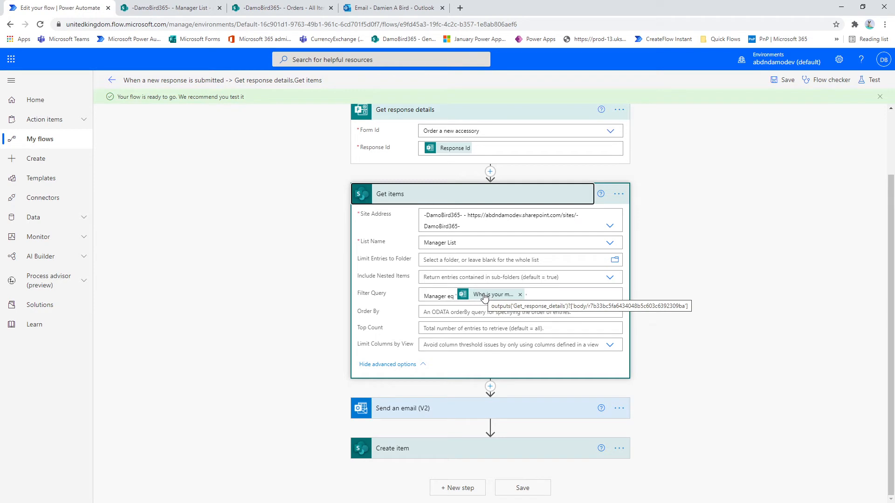
- Expand the Get items step reading Manager List filtered by the manager answer
{"action": "scroll", "scroll_direction": "up", "scroll_amount": 3}
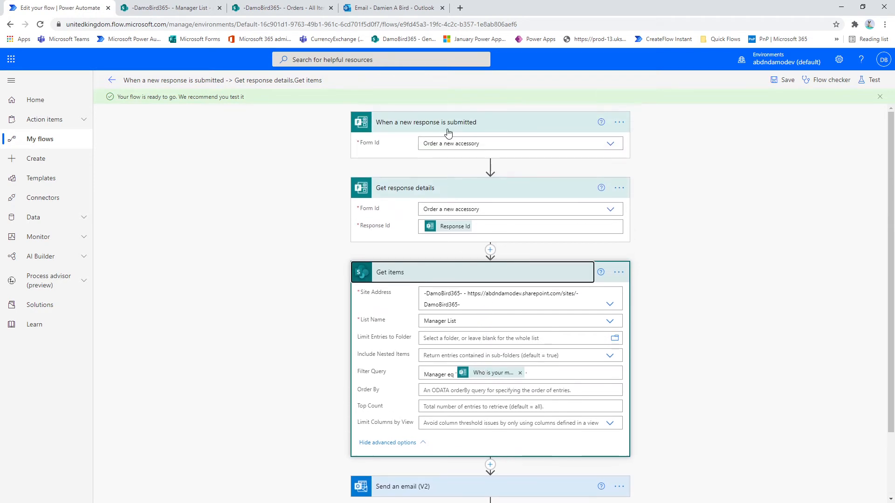
{"action": "scroll", "scroll_direction": "down", "scroll_amount": 3}
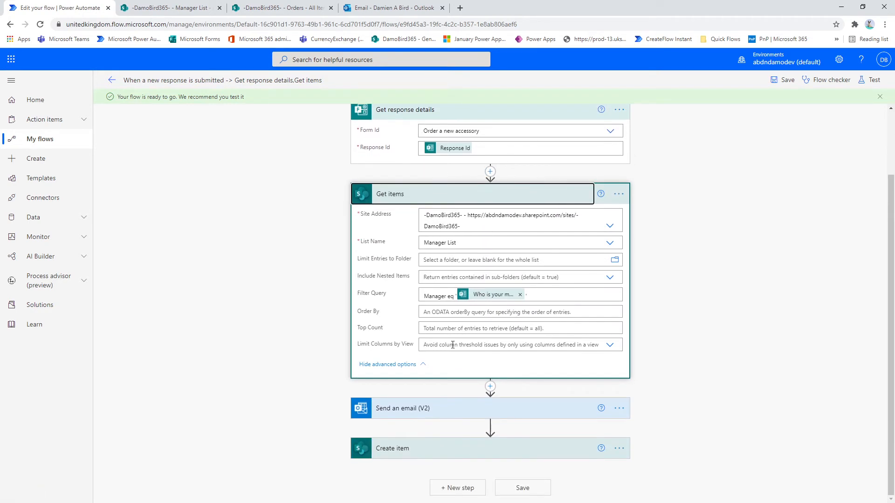
{"action": "left_click", "coordinate": [403, 408]}
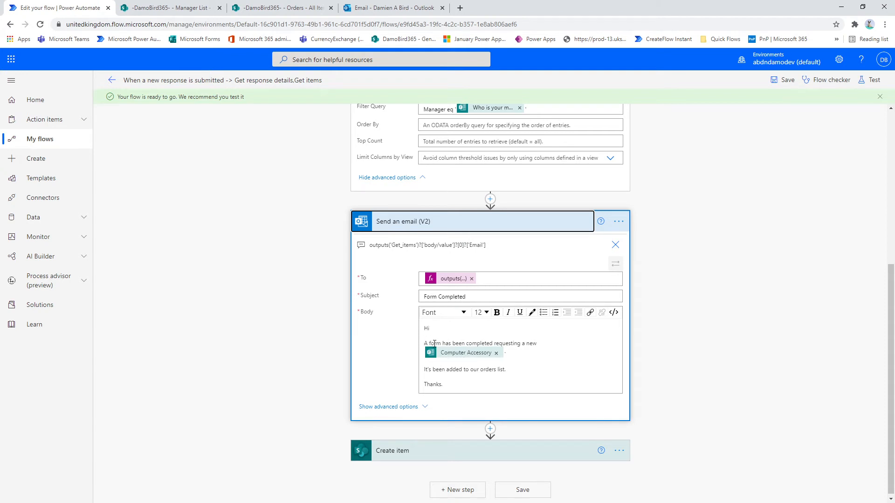
{"action": "mouse_move", "coordinate": [465, 353]}
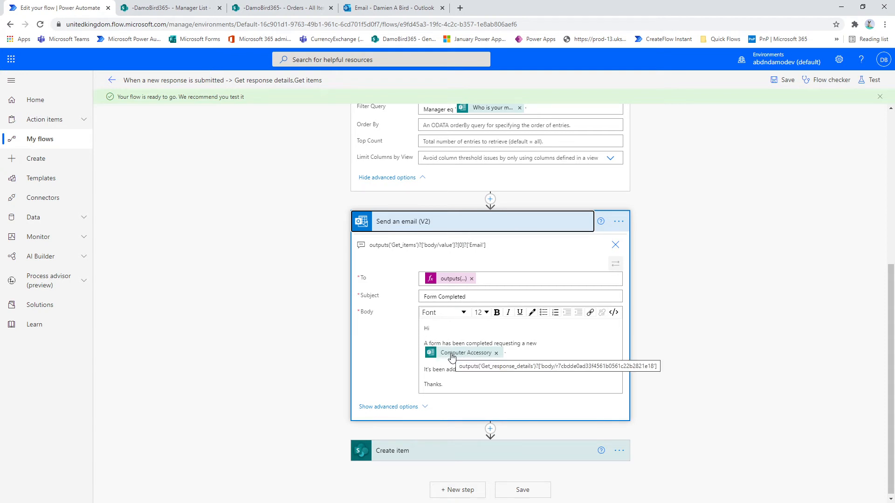
{"action": "mouse_move", "coordinate": [453, 279]}
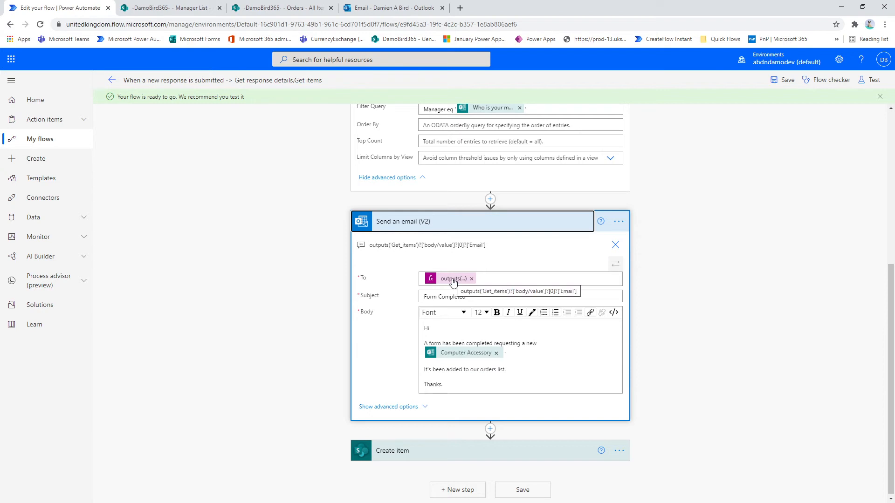
{"action": "mouse_move", "coordinate": [450, 283]}
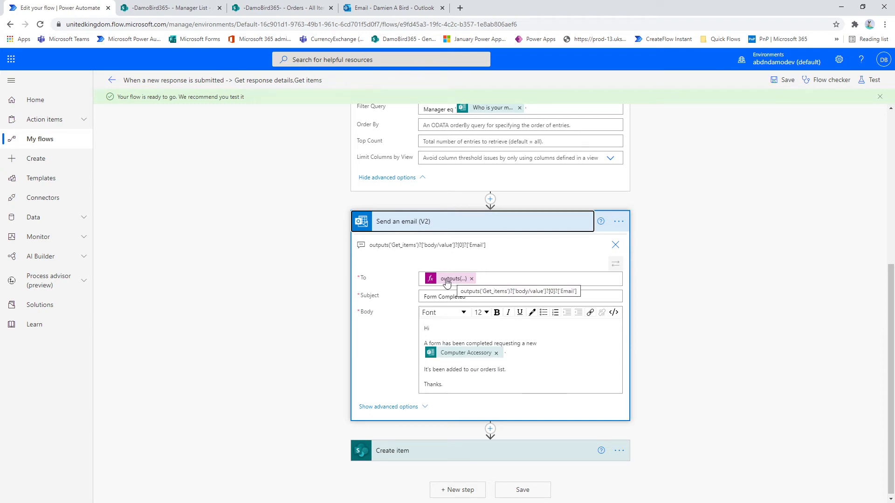
{"action": "mouse_move", "coordinate": [415, 139]}
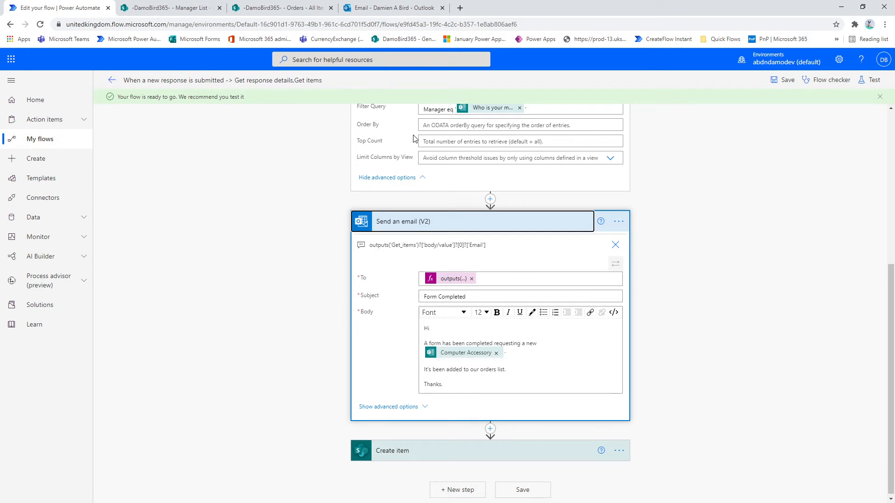
{"action": "mouse_move", "coordinate": [448, 279]}
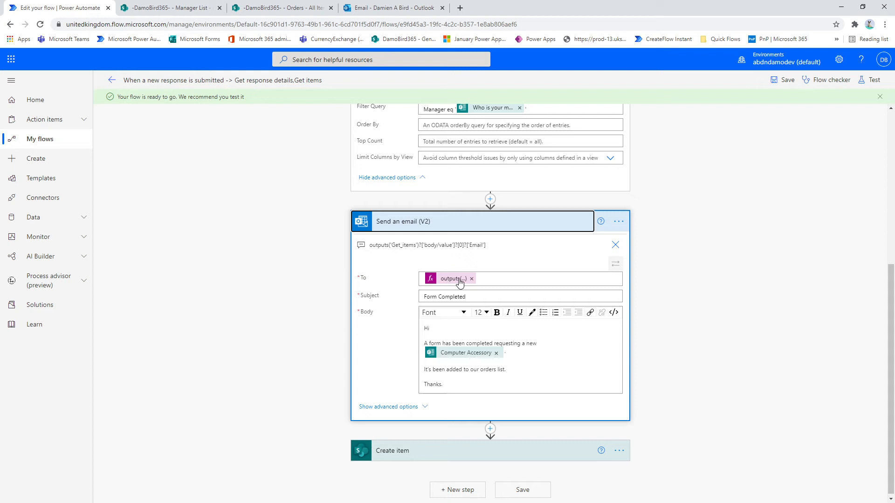
{"action": "mouse_move", "coordinate": [438, 176]}
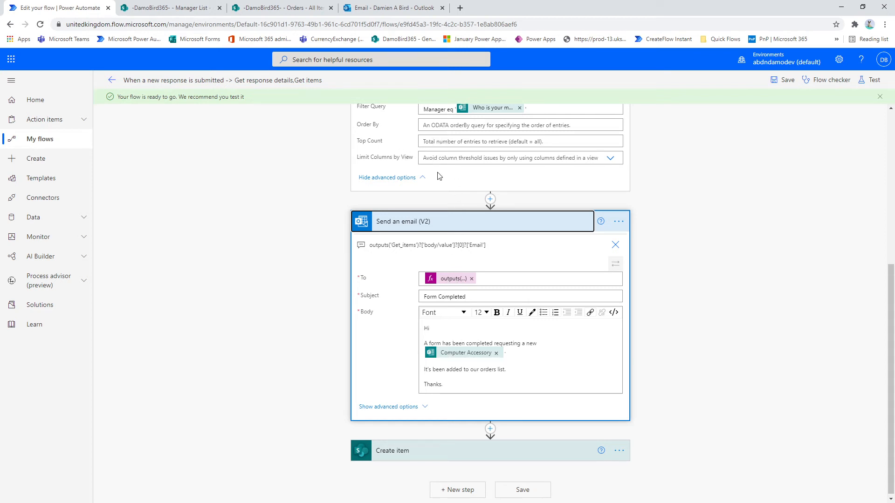
{"action": "mouse_move", "coordinate": [436, 279]}
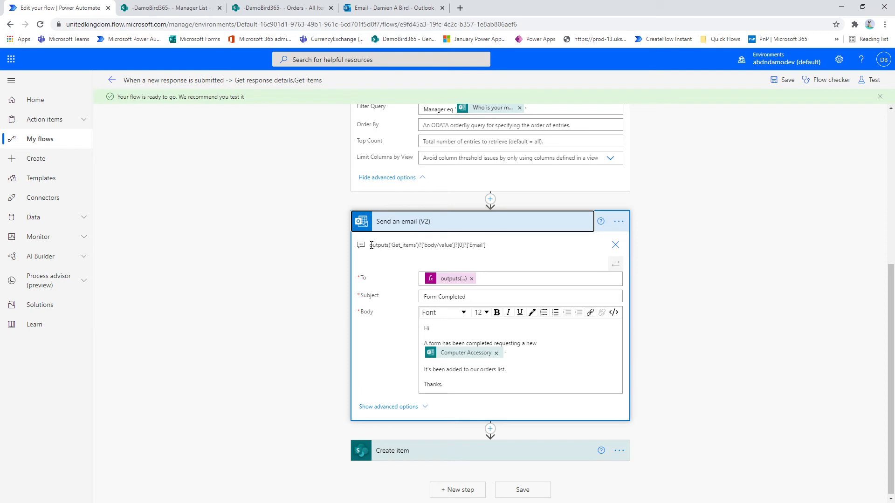
{"action": "mouse_move", "coordinate": [370, 246]}
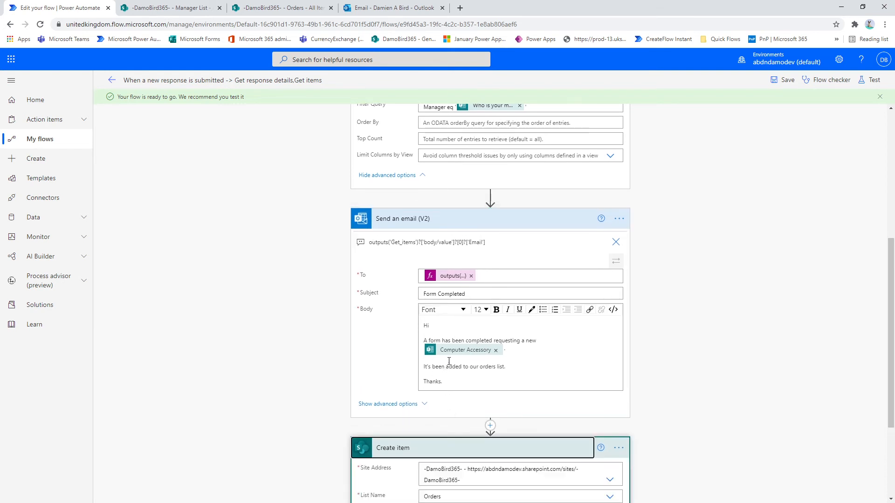
{"action": "scroll", "scroll_direction": "down", "scroll_amount": 3}
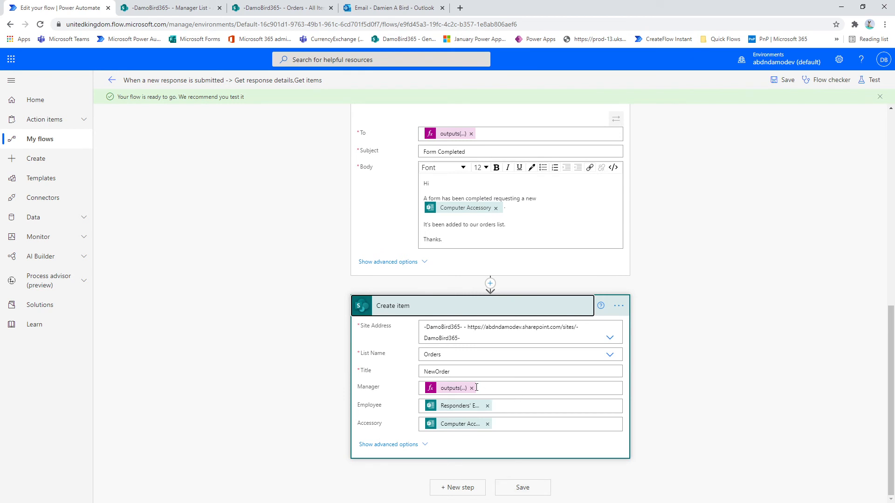
{"action": "mouse_move", "coordinate": [448, 355]}
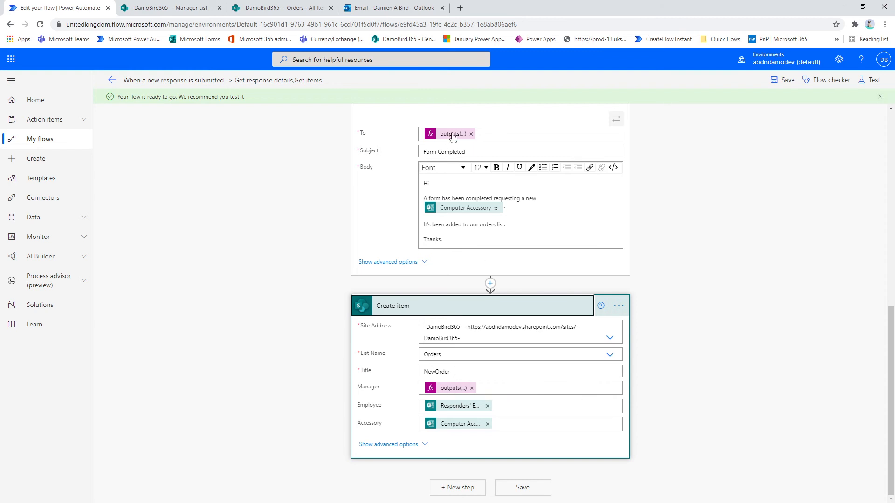
{"action": "mouse_move", "coordinate": [459, 411]}
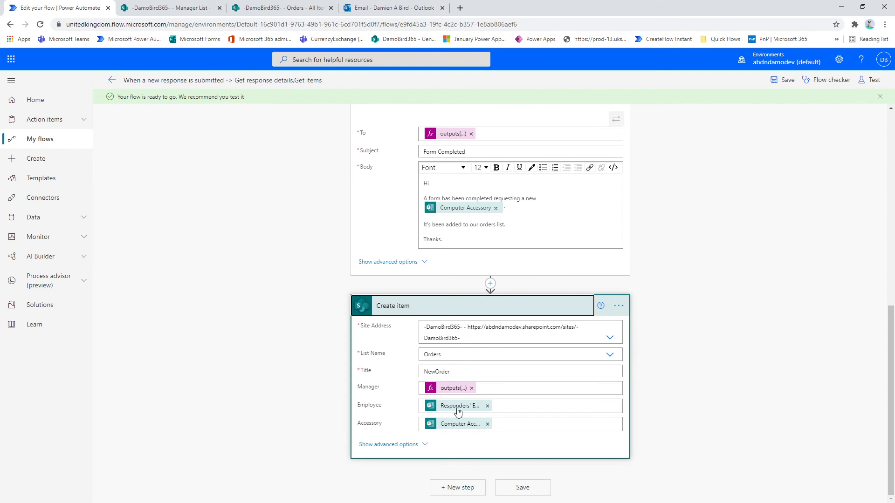
{"action": "mouse_move", "coordinate": [469, 429]}
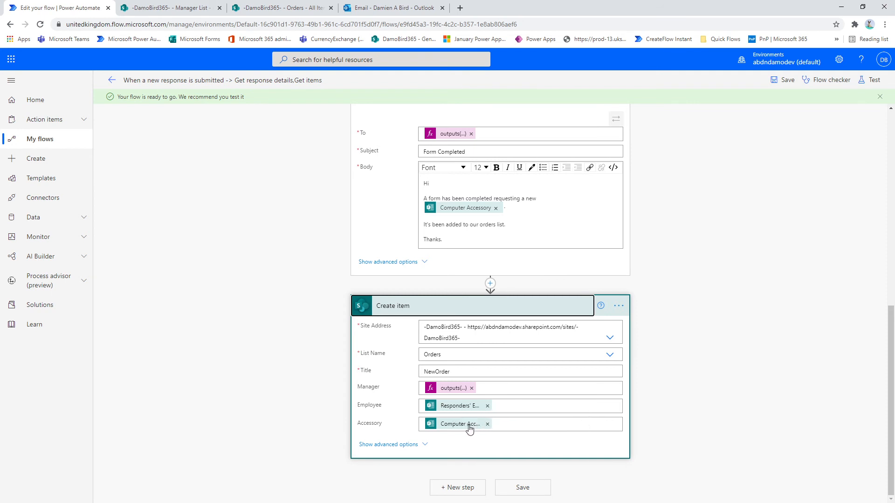
{"action": "mouse_move", "coordinate": [457, 424]}
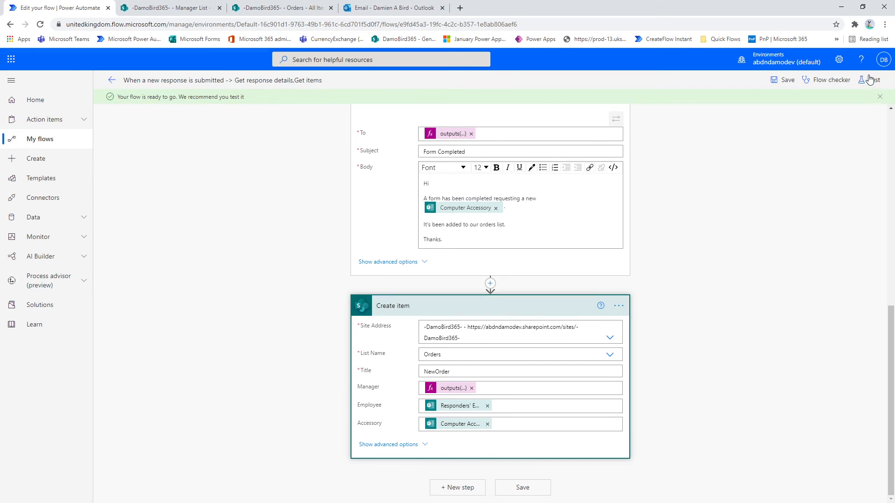
- Start a flow test and submit the form choosing the first manager and Monitor
{"action": "left_click", "coordinate": [870, 79]}
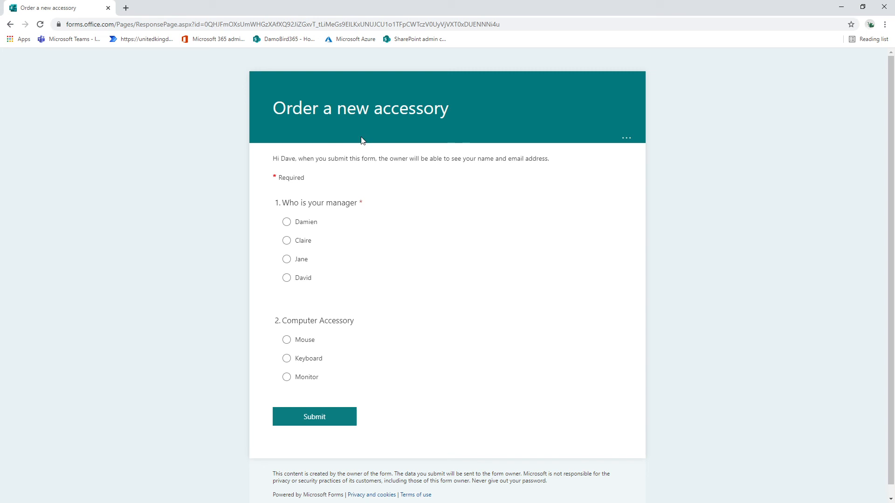
{"action": "left_click", "coordinate": [286, 221]}
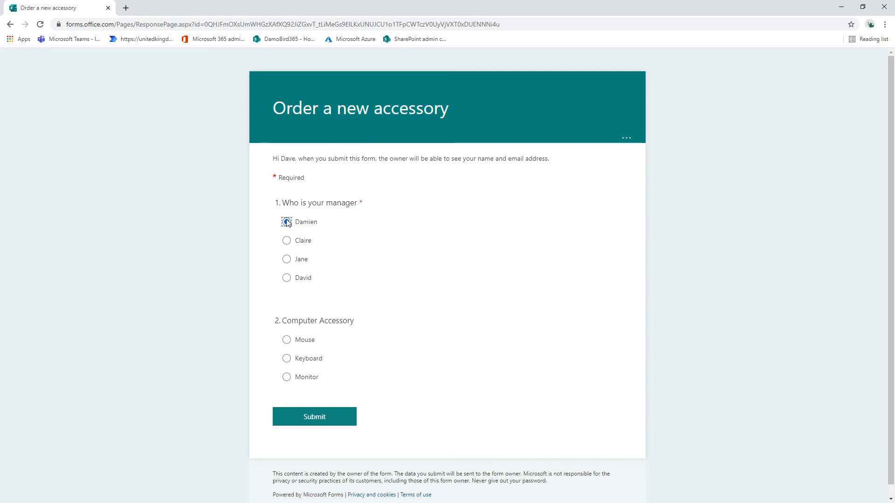
{"action": "left_click", "coordinate": [287, 378]}
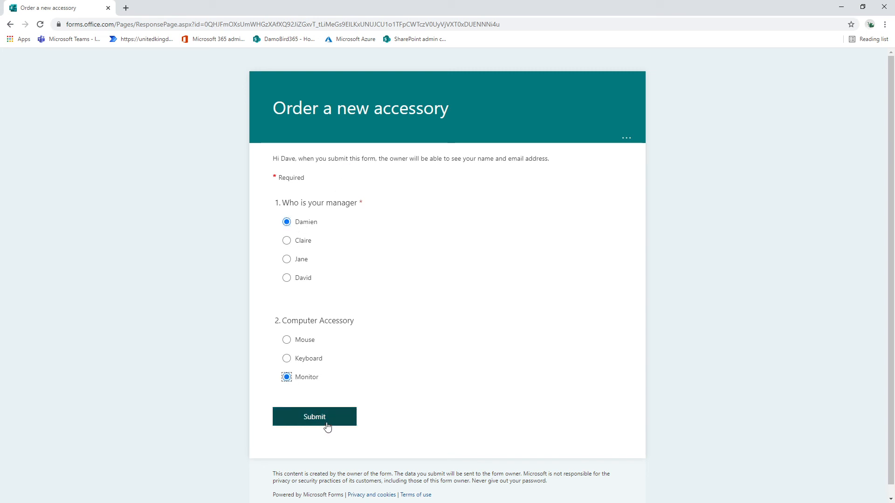
{"action": "left_click", "coordinate": [314, 417]}
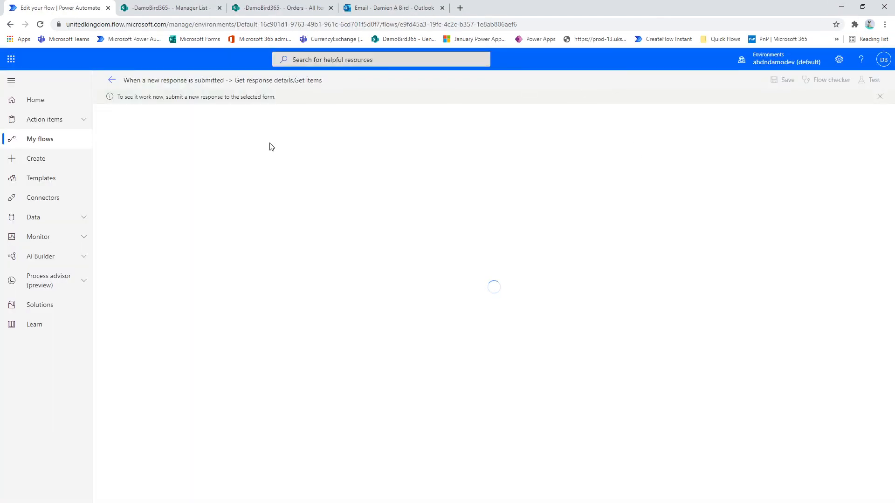
{"action": "mouse_move", "coordinate": [461, 130]}
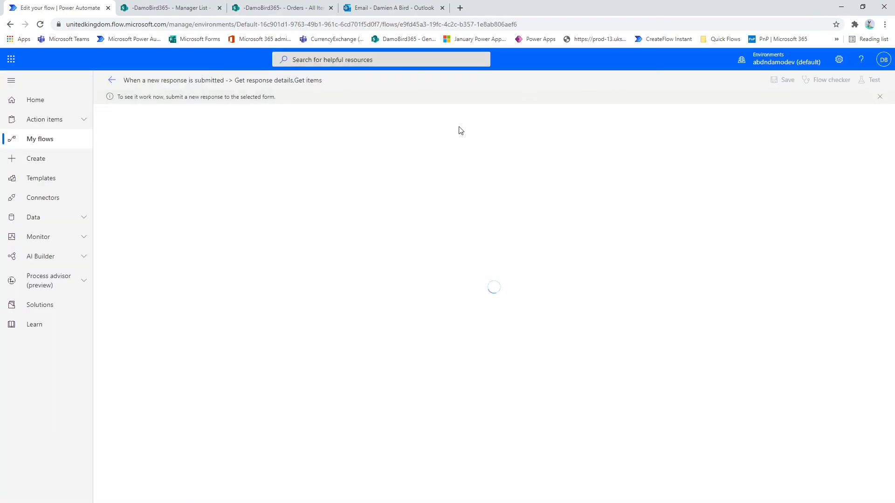
- Confirm all five flow steps succeeded, then read the Form Completed email reporting a Monitor request
{"action": "left_click", "coordinate": [870, 80]}
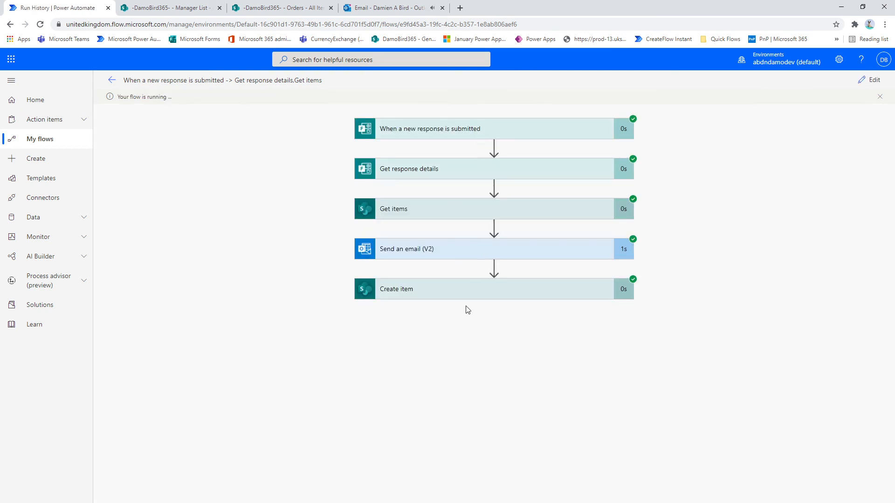
{"action": "left_click", "coordinate": [383, 7]}
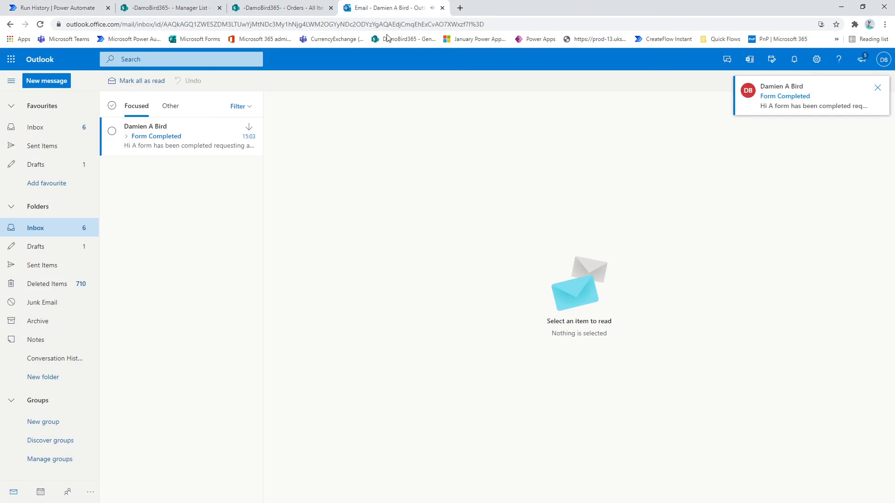
{"action": "left_click", "coordinate": [180, 137]}
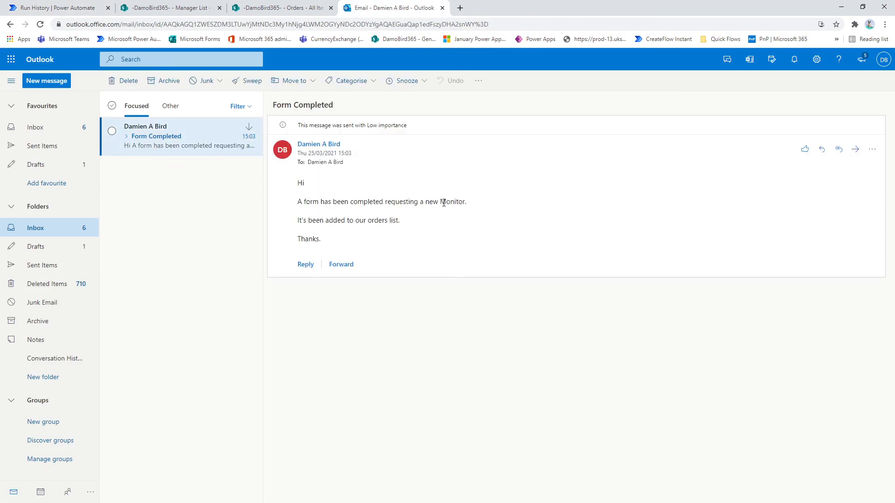
{"action": "mouse_move", "coordinate": [279, 8]}
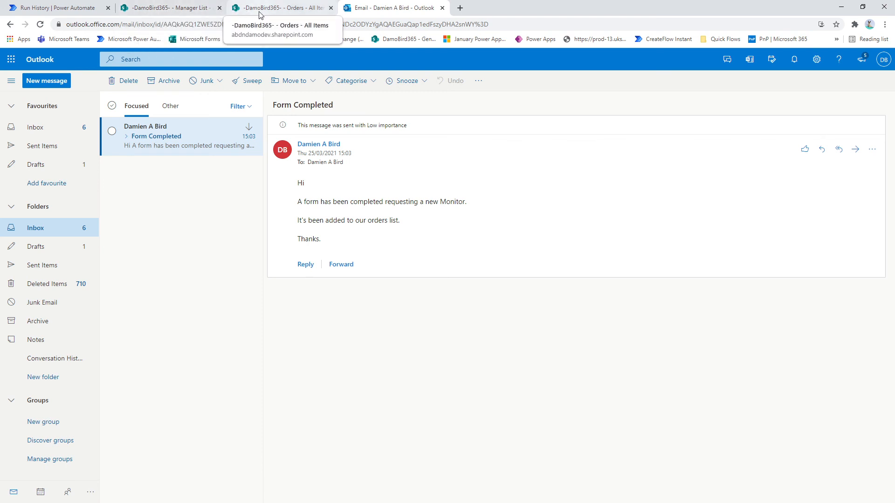
- Show the Orders list row holding manager and employee addresses with Monitor as accessory
{"action": "left_click", "coordinate": [280, 8]}
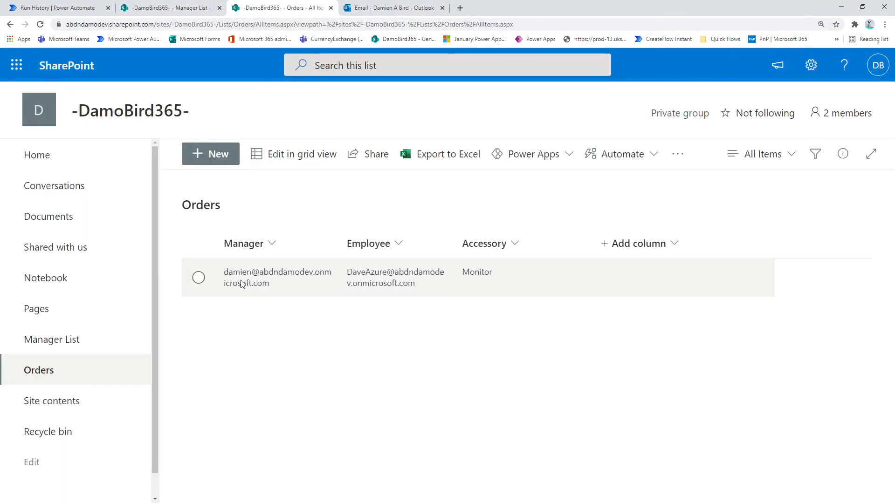
{"action": "mouse_move", "coordinate": [370, 252]}
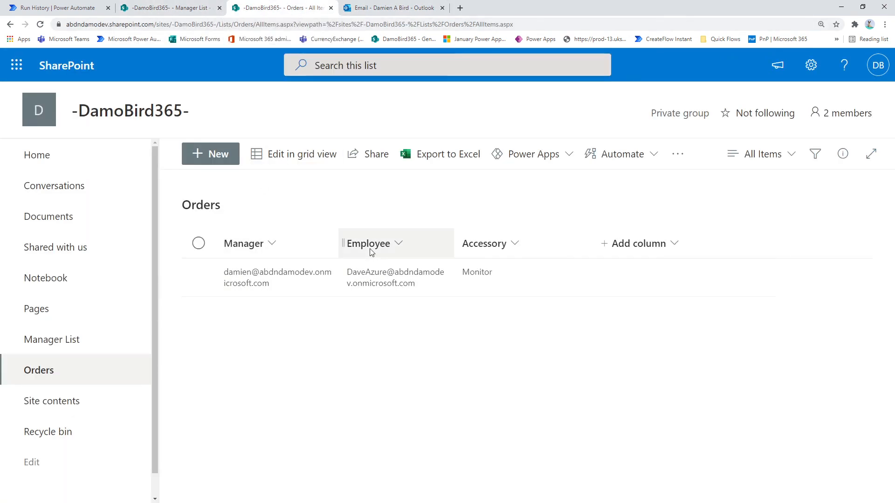
{"action": "mouse_move", "coordinate": [434, 289]}
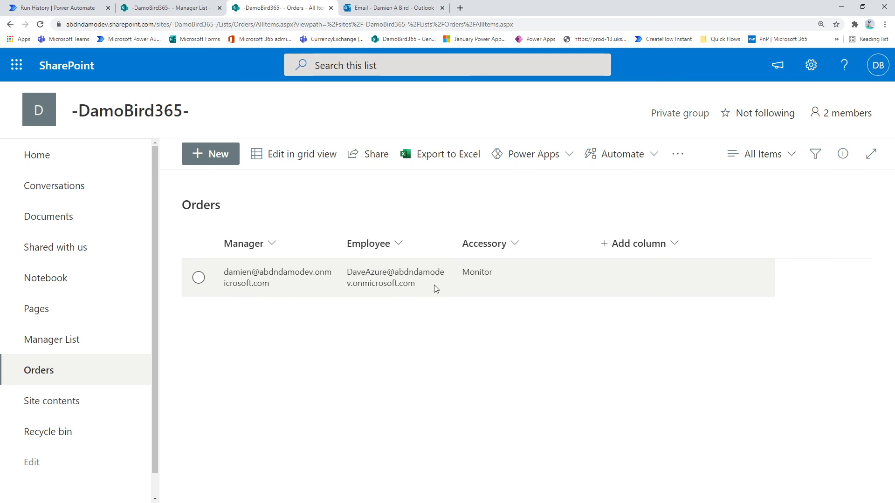
{"action": "mouse_move", "coordinate": [488, 279]}
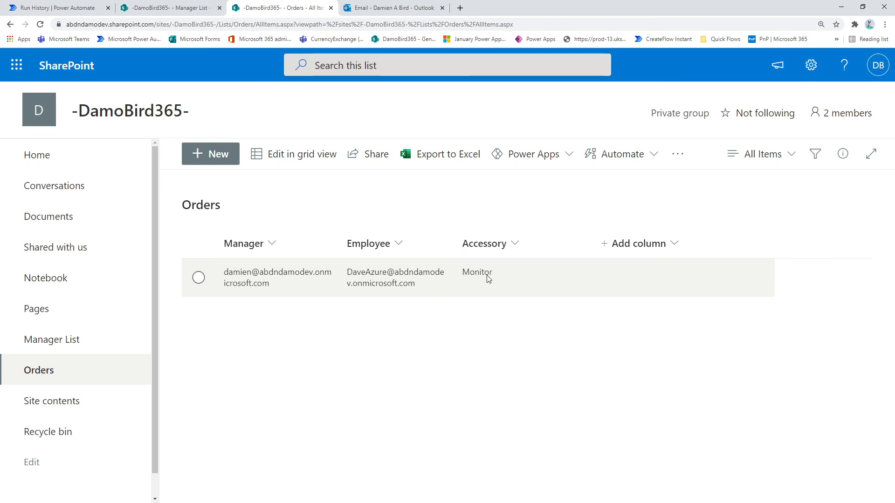